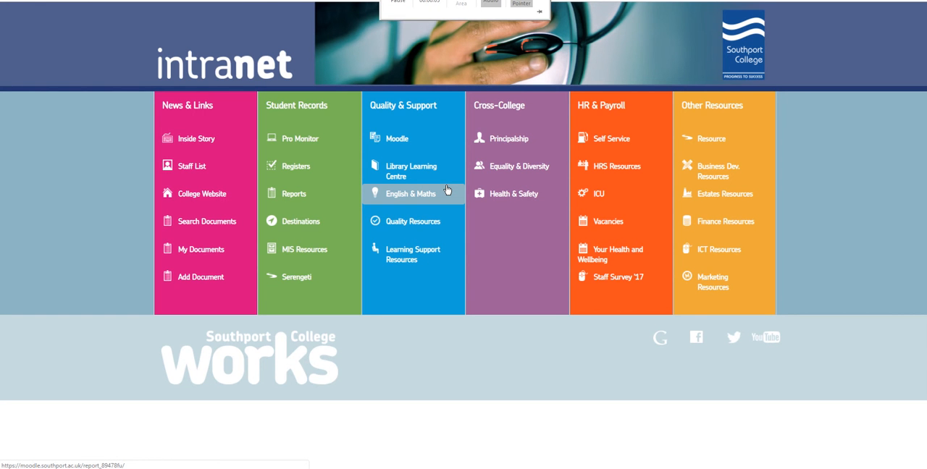
mouse_move(397, 138)
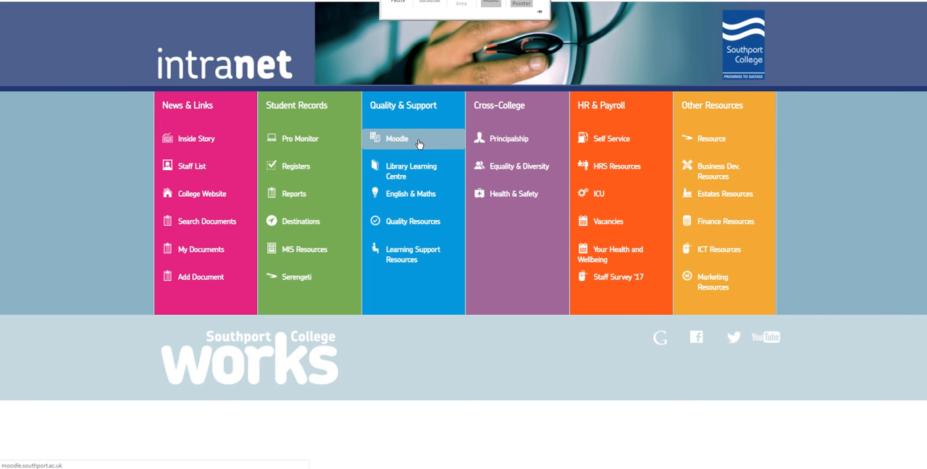
mouse_move(186, 76)
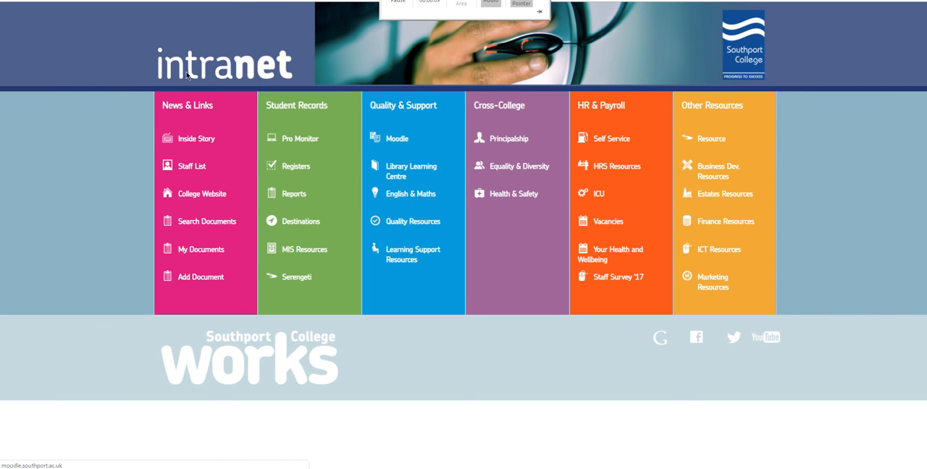
mouse_move(412, 171)
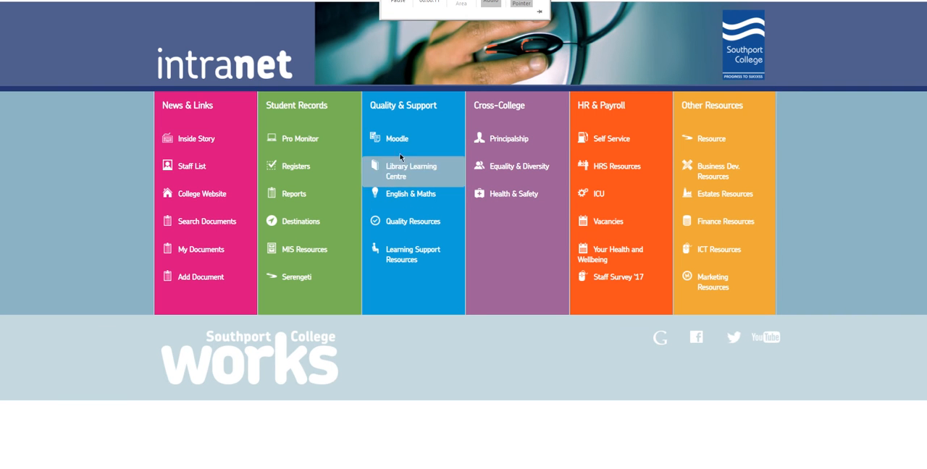
- Go to Moodle from the intranet and scroll the My courses list to Moodle Help
left_click(397, 138)
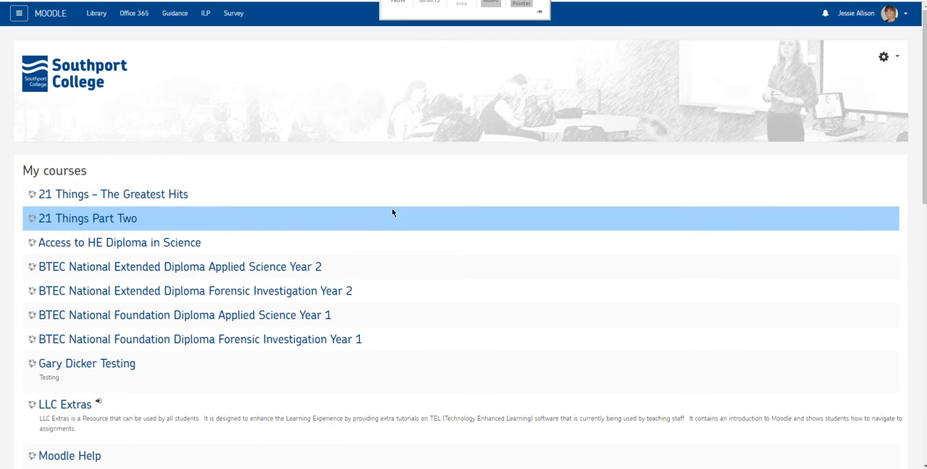
scroll("down", 3)
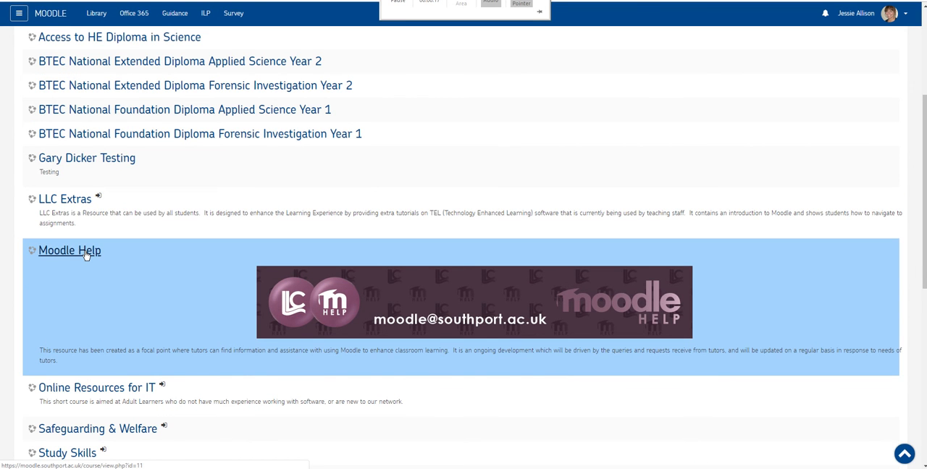
- Enter the Moodle Help course and scroll past the Help Team to the Starter Set Up Pack
left_click(70, 251)
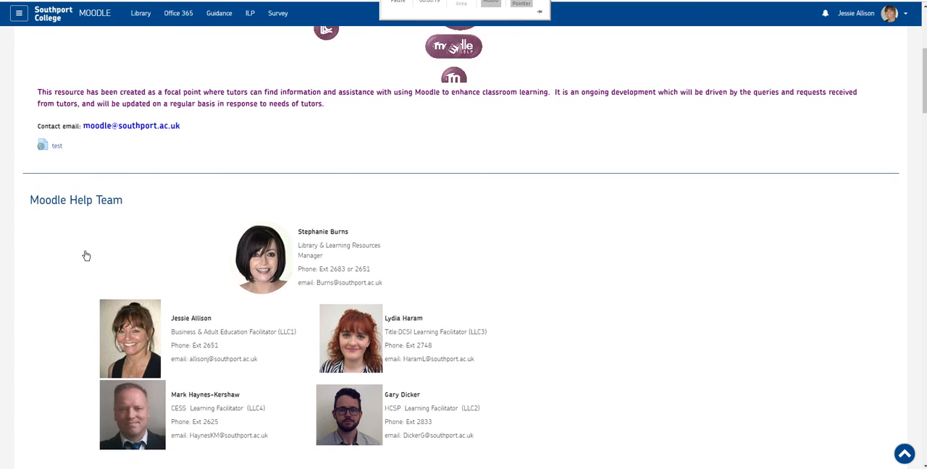
scroll("down", 3)
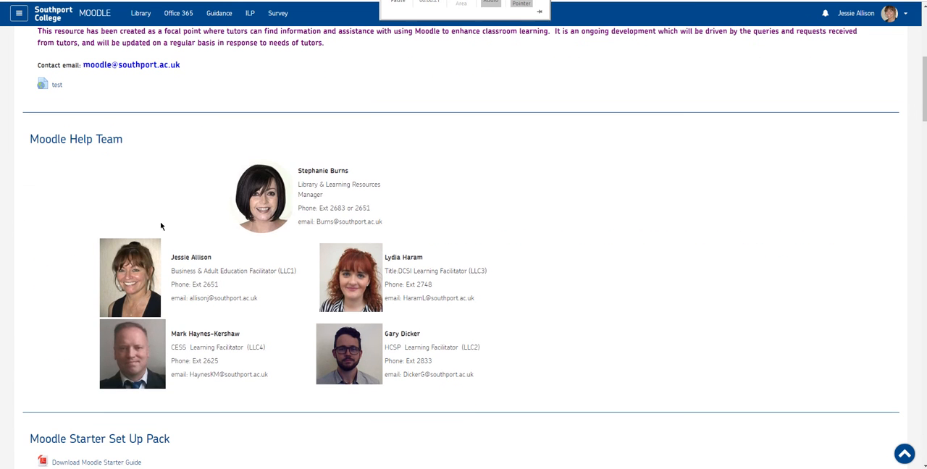
mouse_move(316, 173)
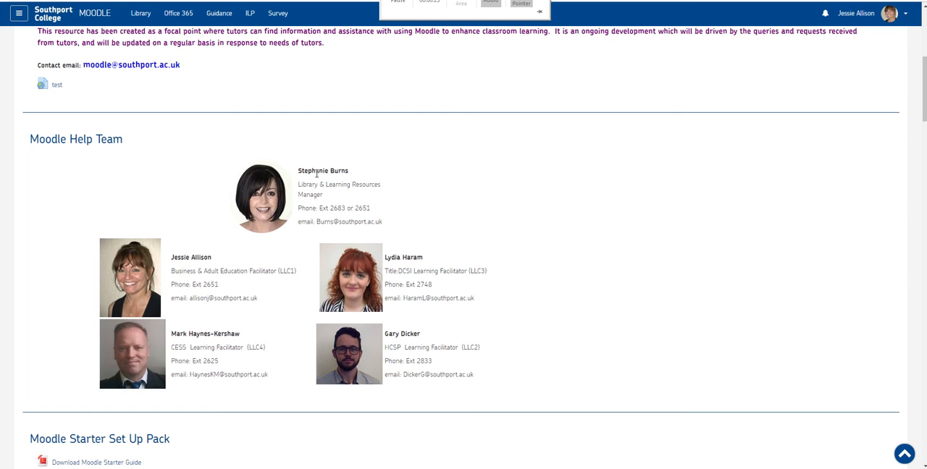
mouse_move(342, 182)
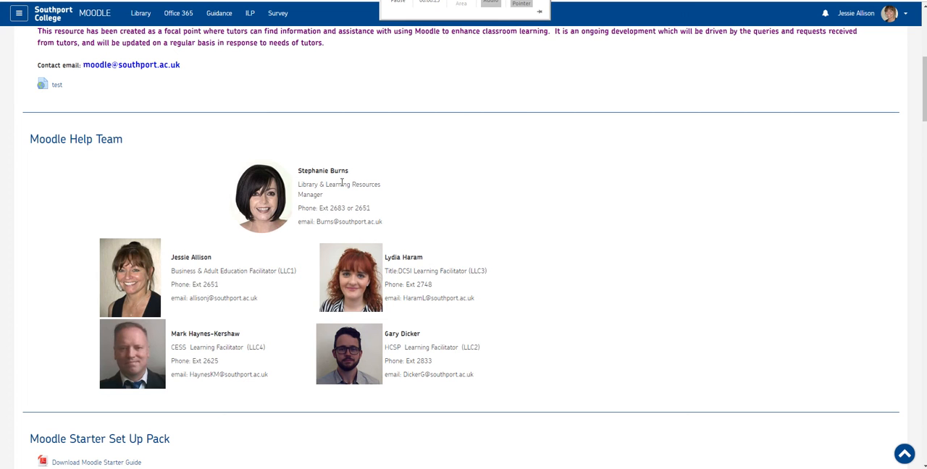
scroll("down", 3)
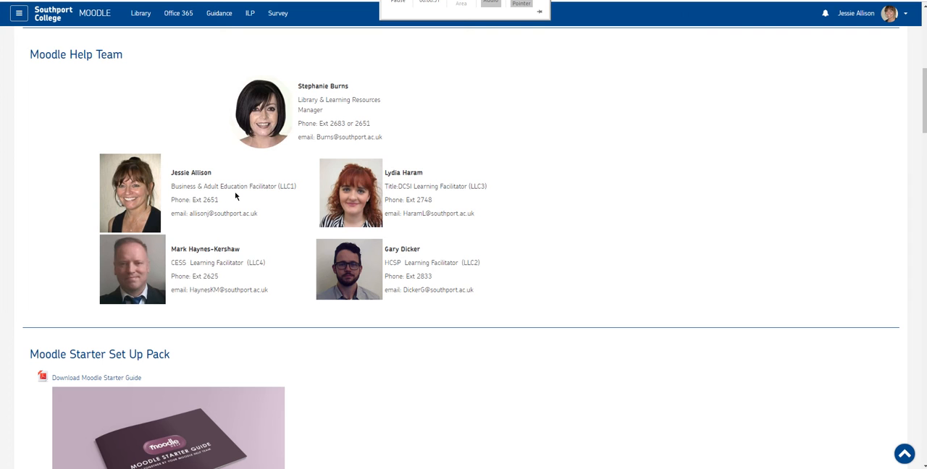
mouse_move(293, 197)
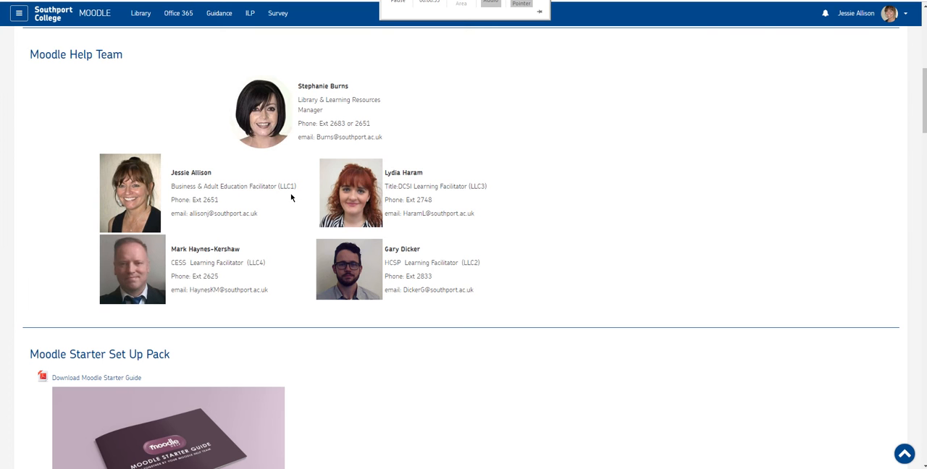
mouse_move(440, 195)
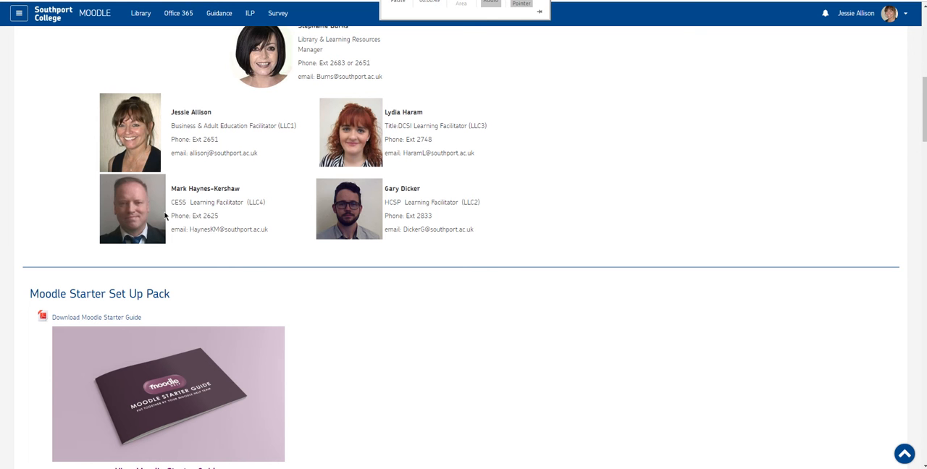
mouse_move(348, 212)
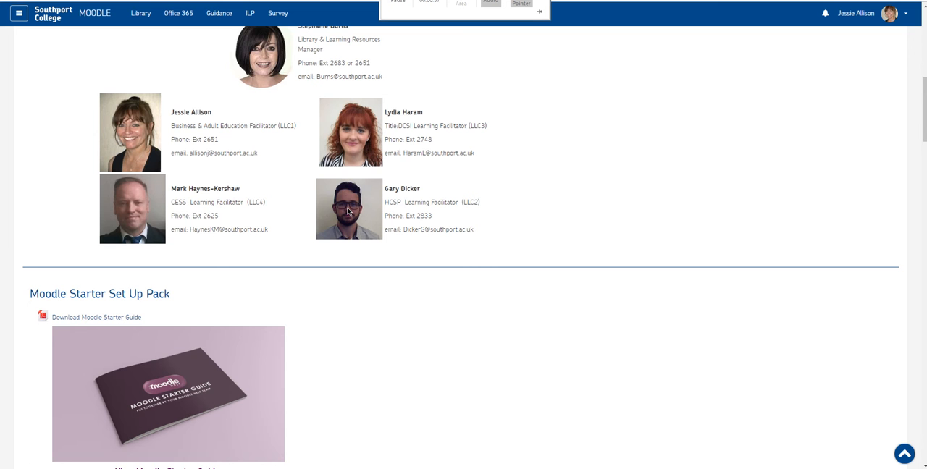
scroll("down", 3)
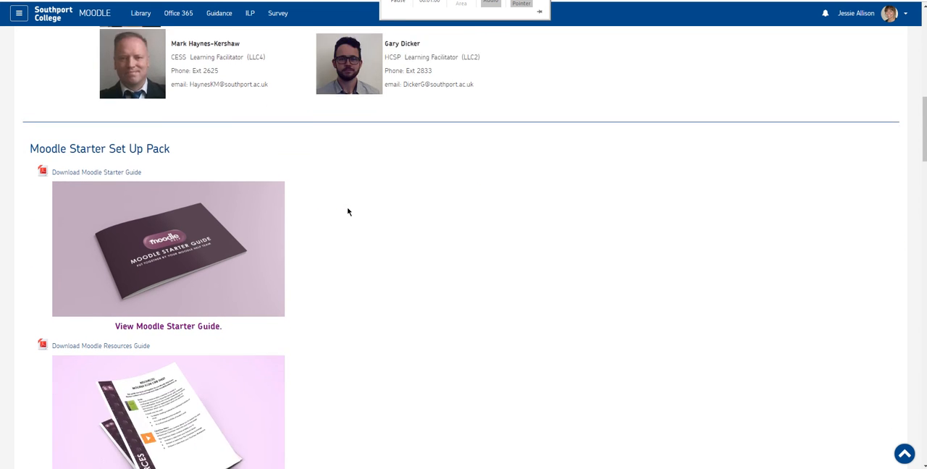
scroll("down", 3)
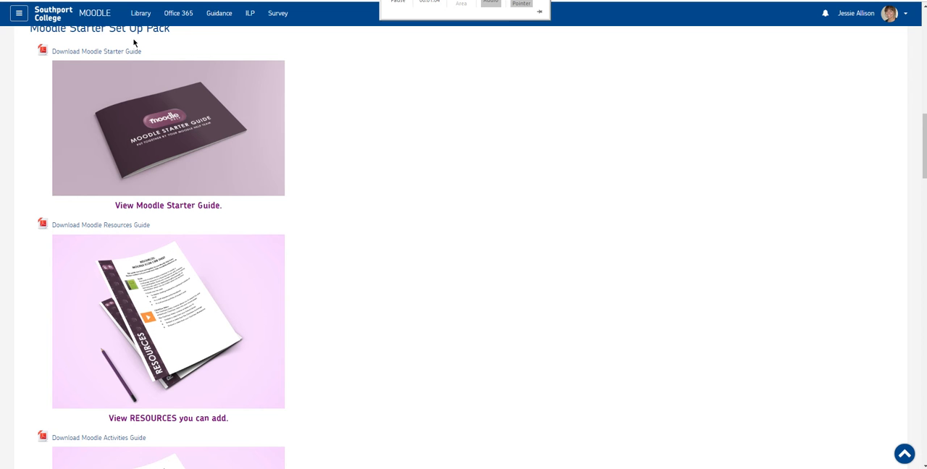
mouse_move(174, 139)
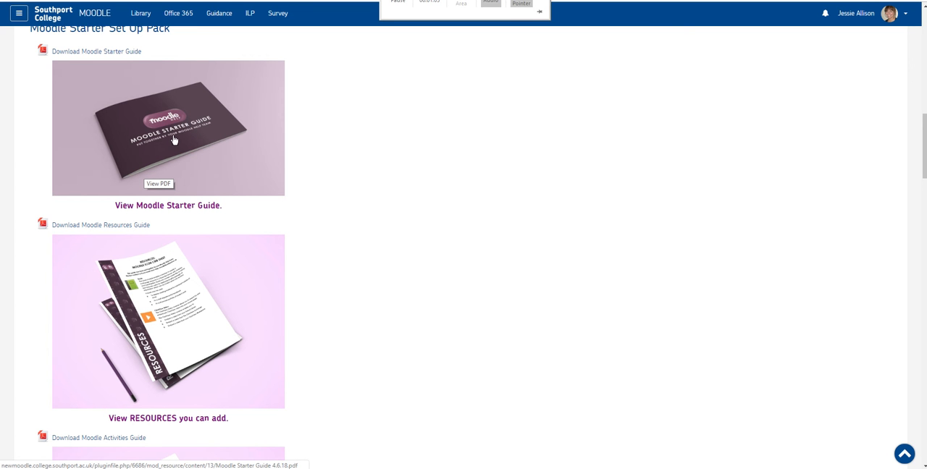
mouse_move(151, 160)
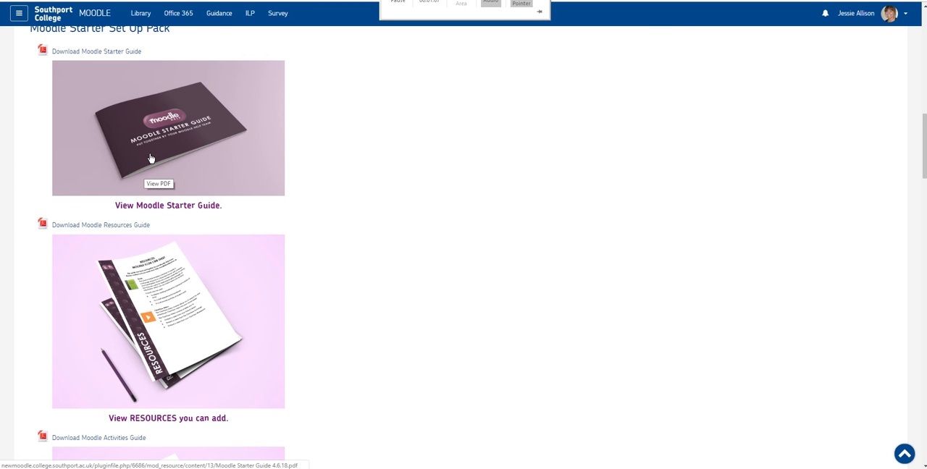
scroll("down", 3)
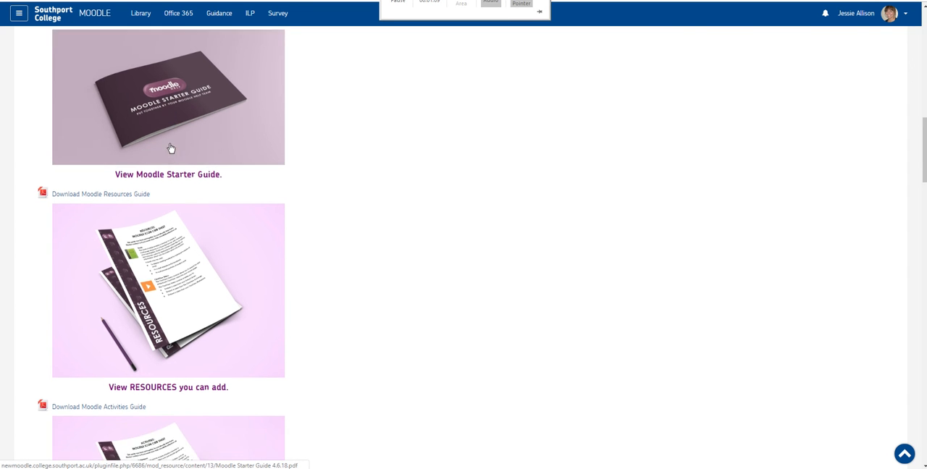
scroll("down", 3)
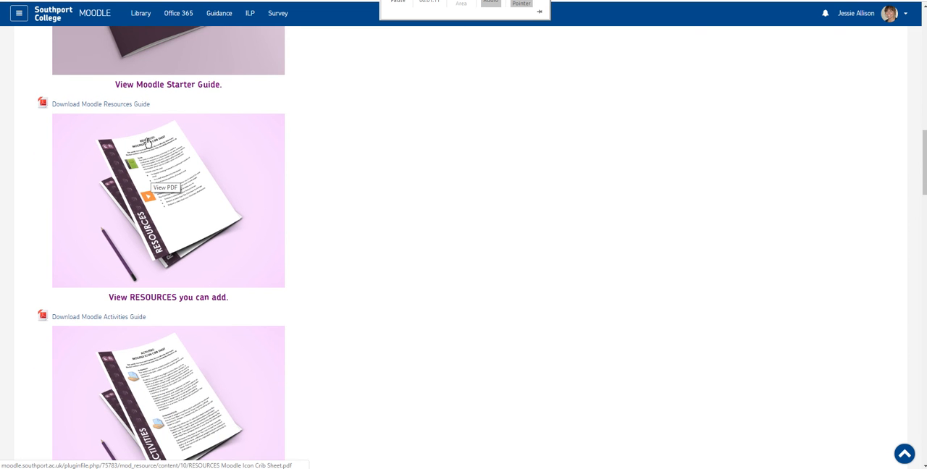
scroll("down", 3)
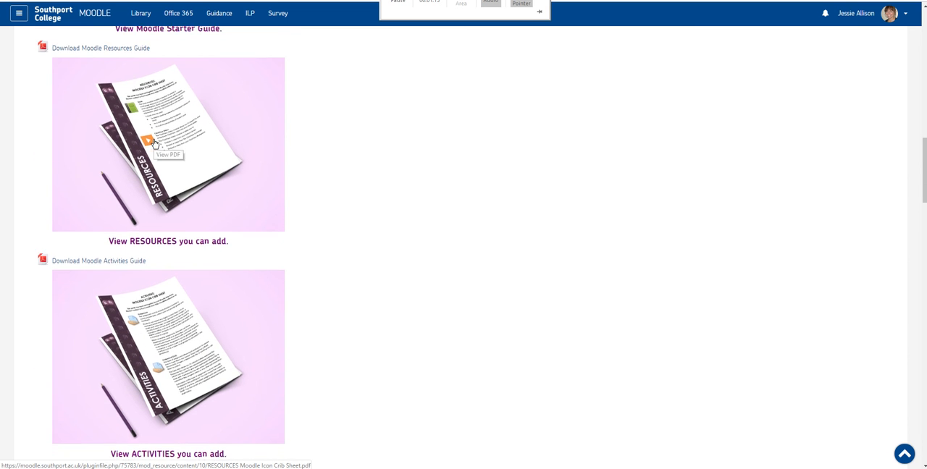
scroll("down", 3)
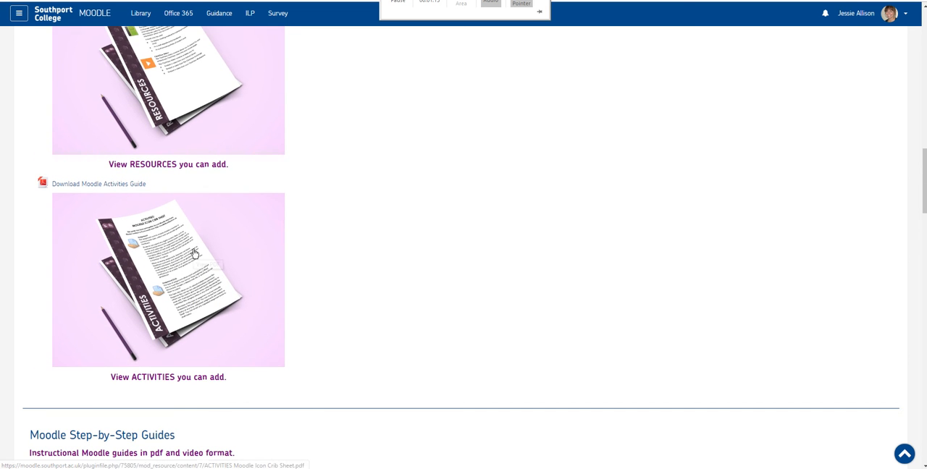
scroll("down", 3)
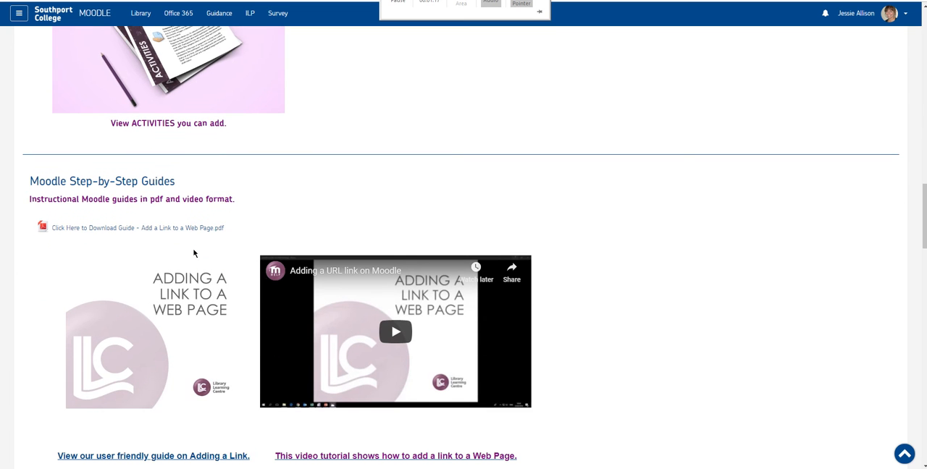
- Scroll down through the step-by-step guides for Turnitin and digital submission boxes
scroll("down", 3)
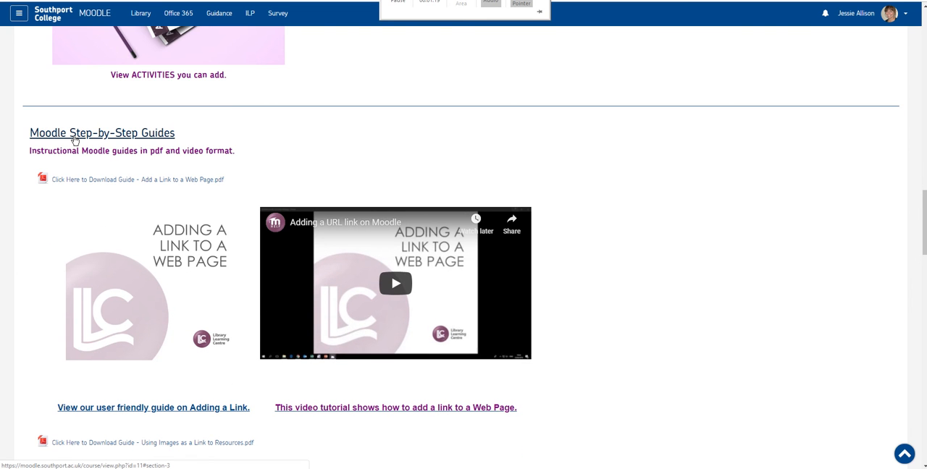
mouse_move(129, 138)
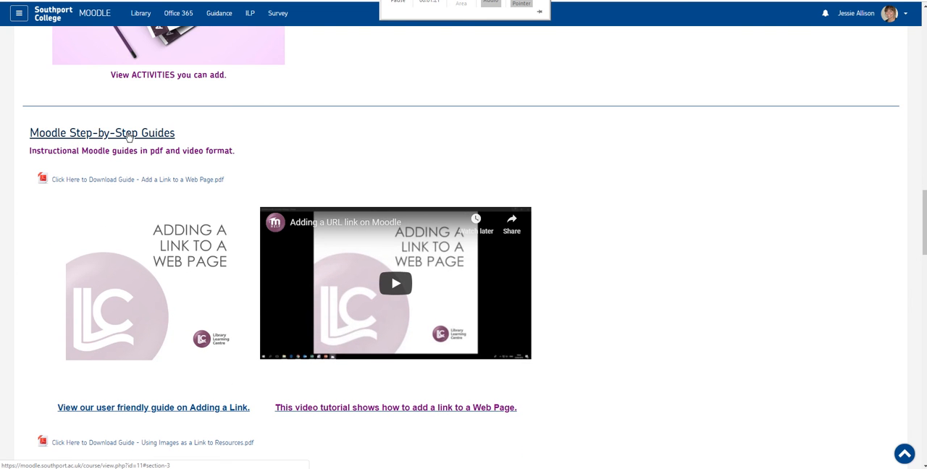
scroll("down", 3)
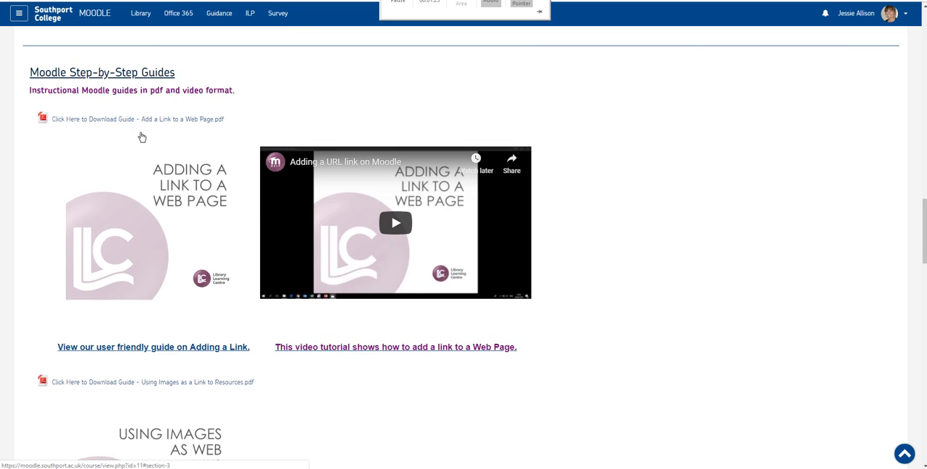
scroll("down", 3)
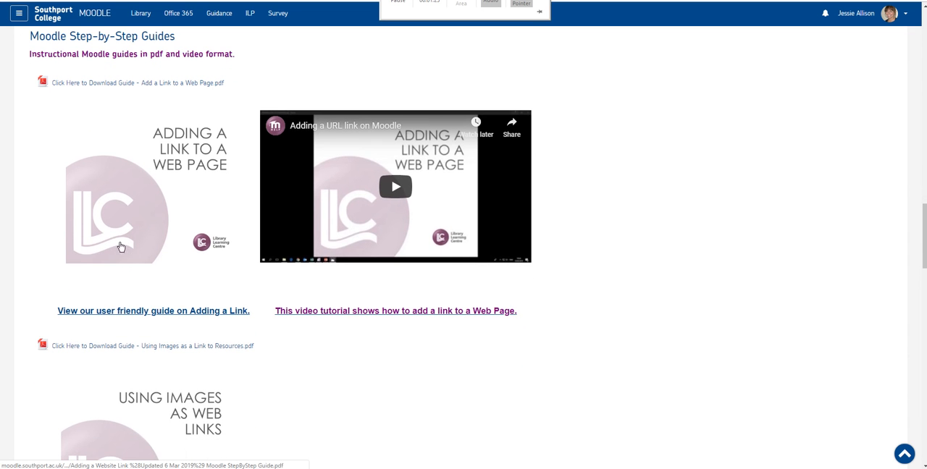
mouse_move(101, 258)
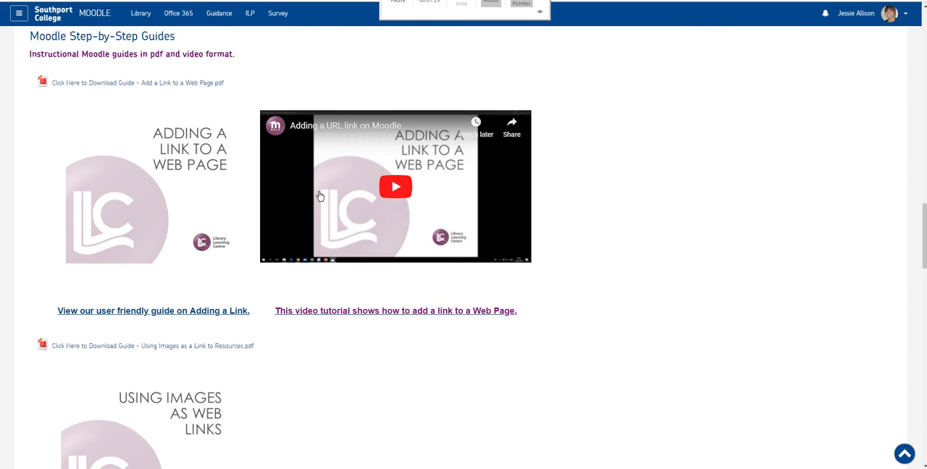
scroll("down", 3)
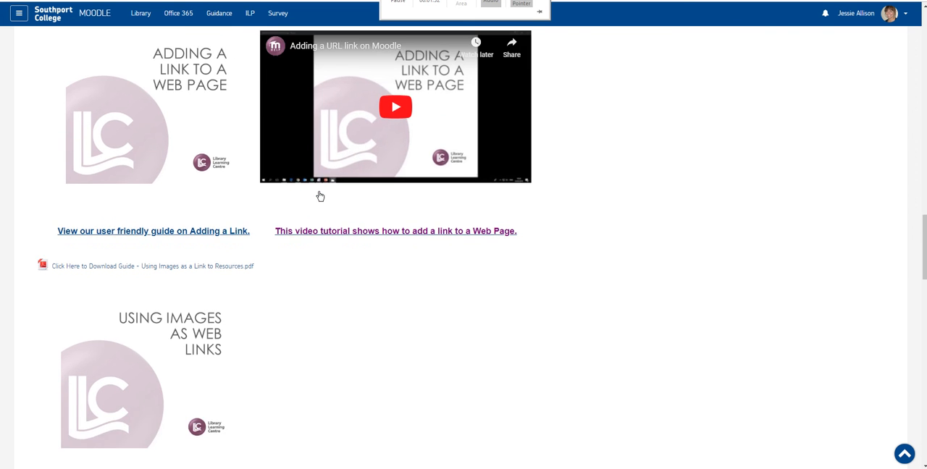
scroll("down", 3)
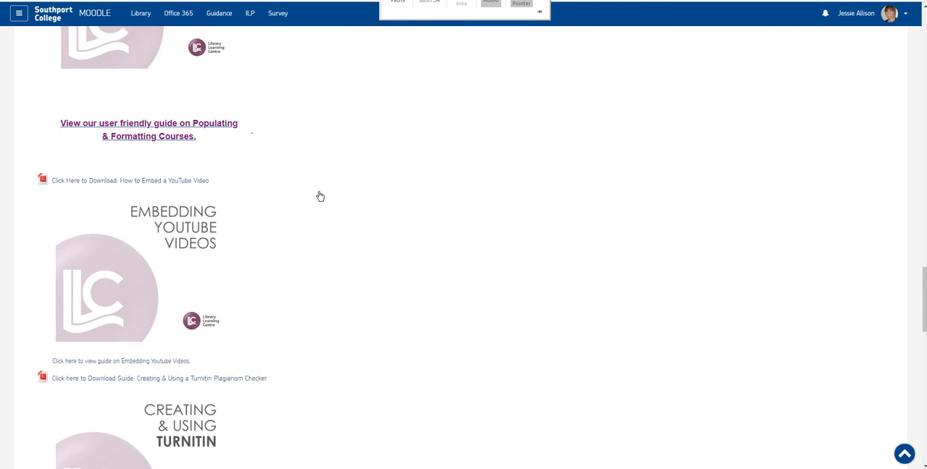
- Continue down past the Using Moodle Scheduler guide to the Accessing Moodle Help video
scroll("down", 3)
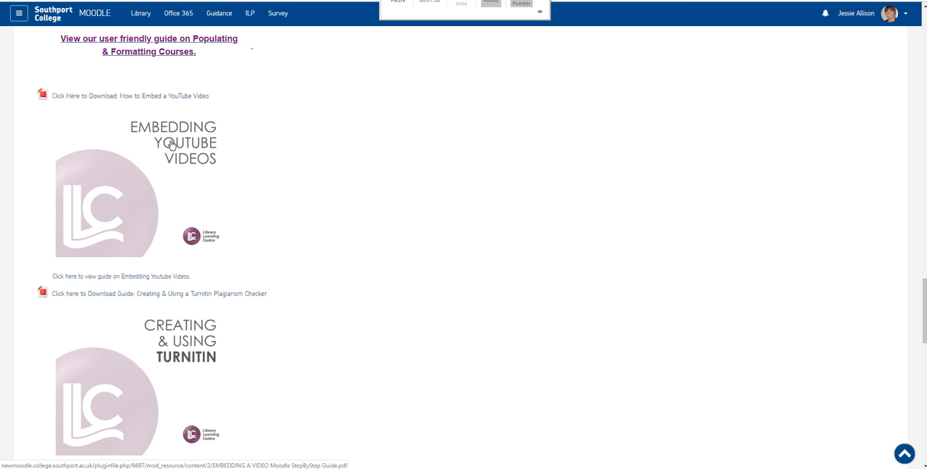
scroll("down", 3)
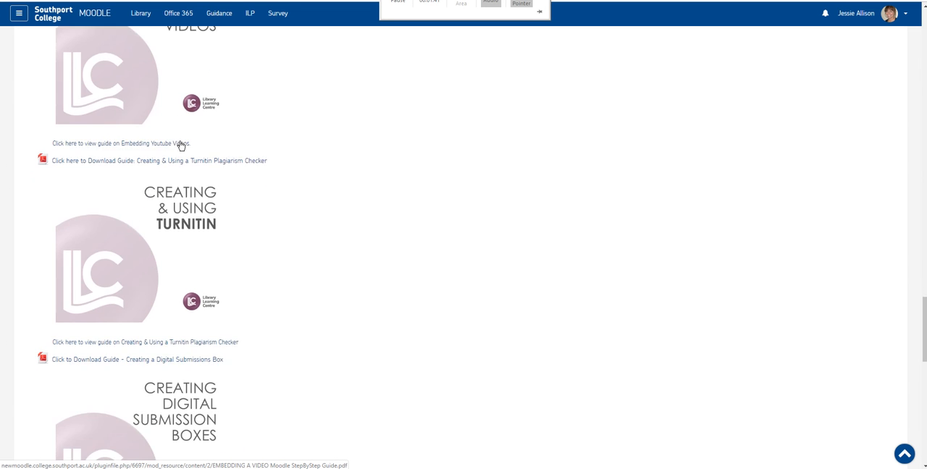
scroll("down", 3)
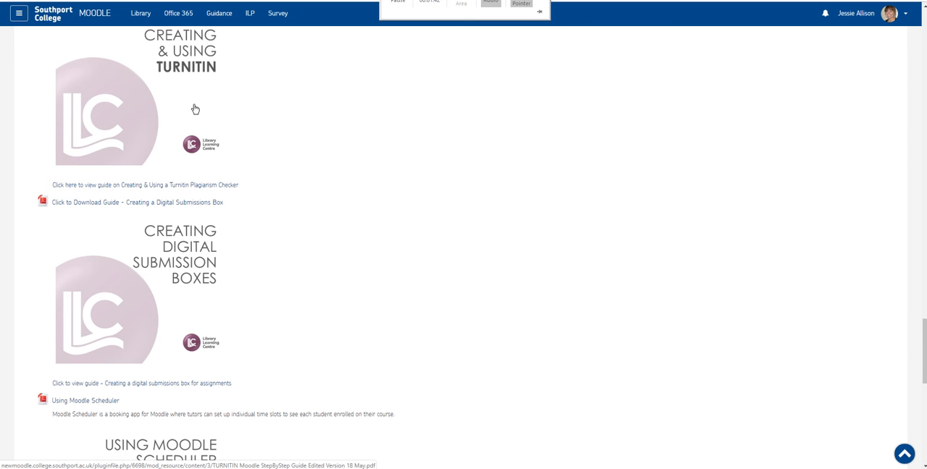
mouse_move(234, 217)
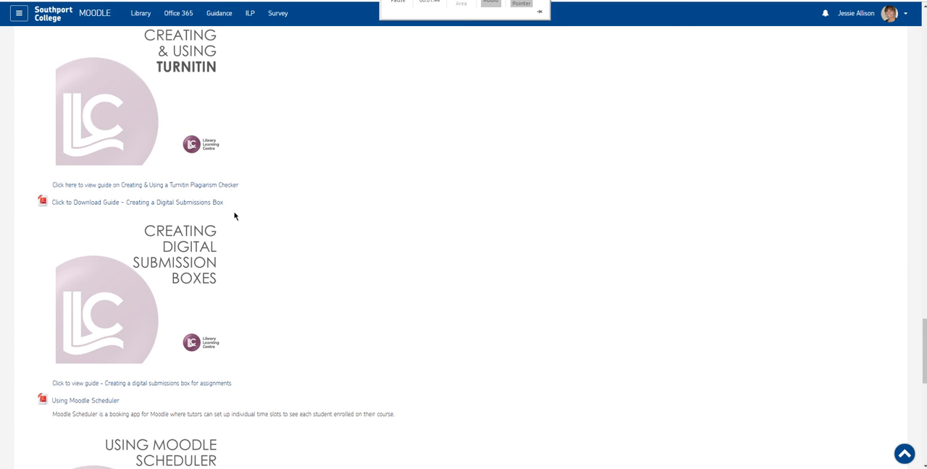
scroll("down", 3)
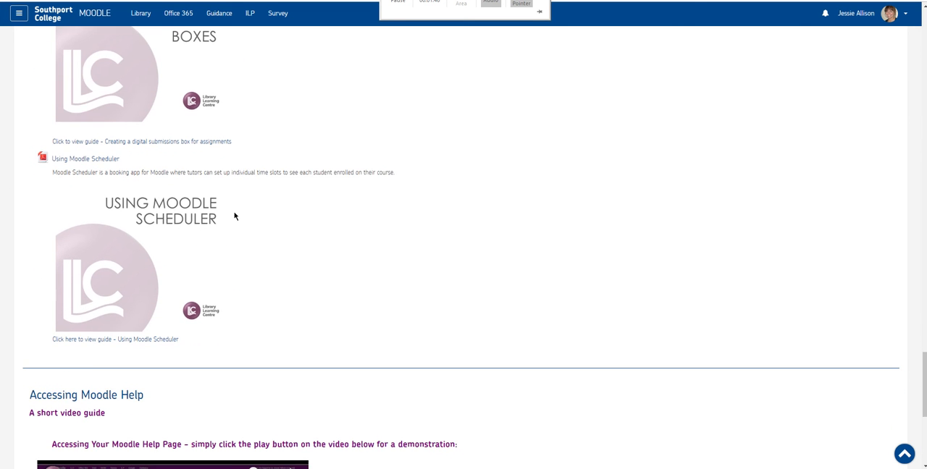
mouse_move(136, 210)
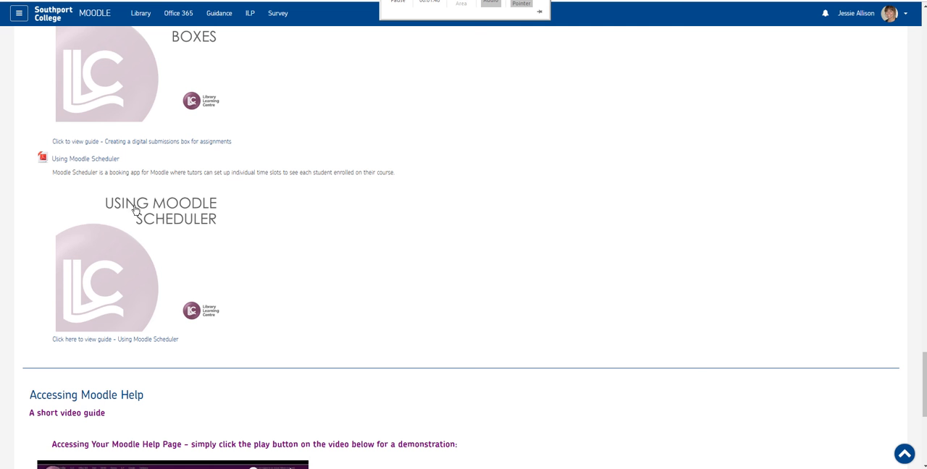
mouse_move(219, 216)
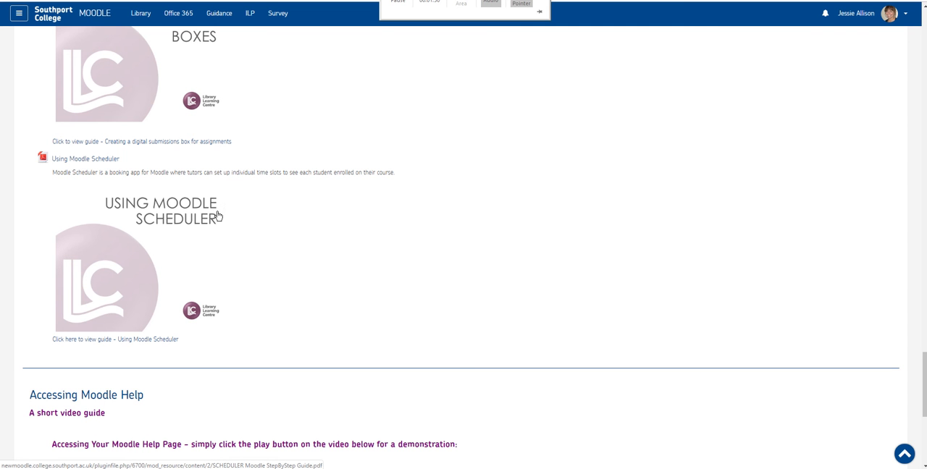
scroll("down", 3)
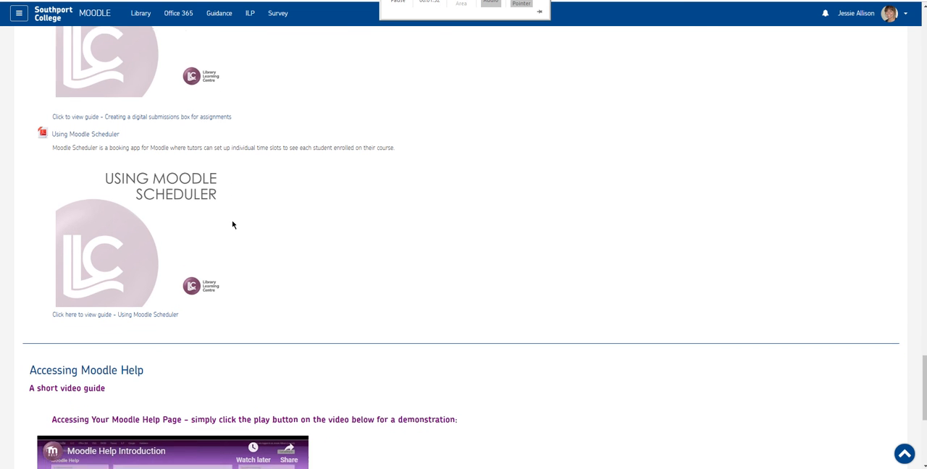
- Scroll to the page bottom showing the Introduction video and Frequently Asked Questions link
scroll("down", 3)
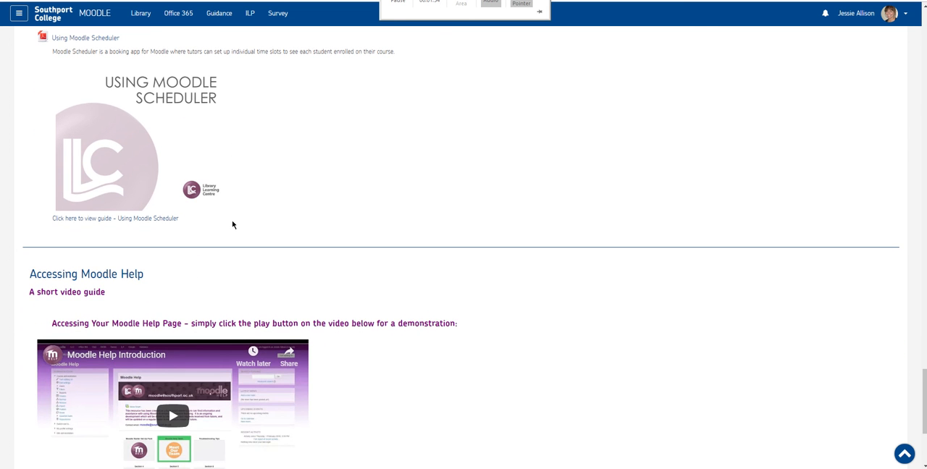
scroll("down", 3)
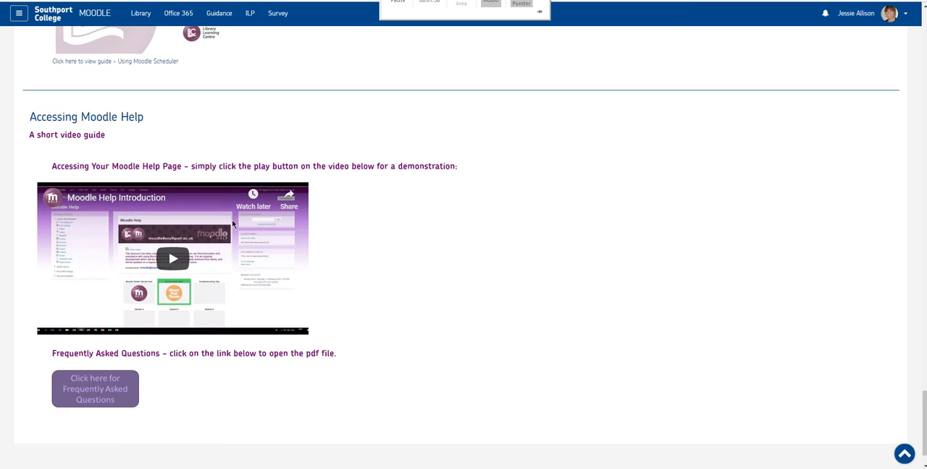
scroll("down", 3)
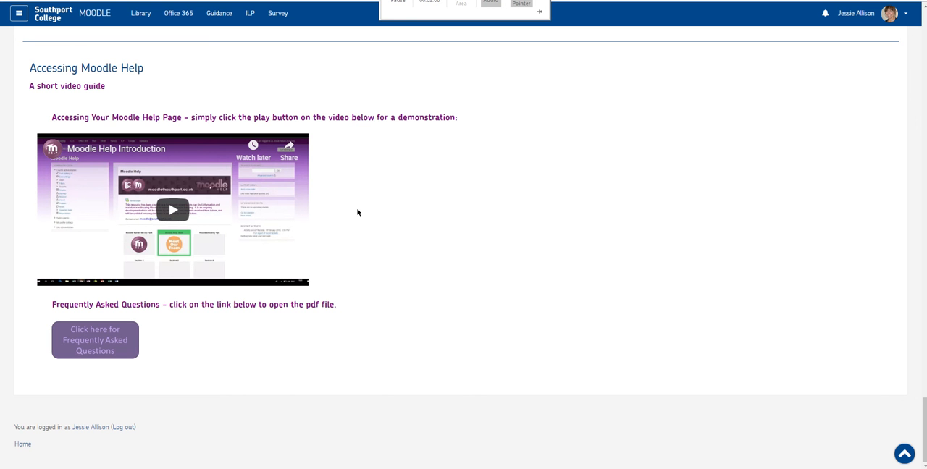
scroll("up", 3)
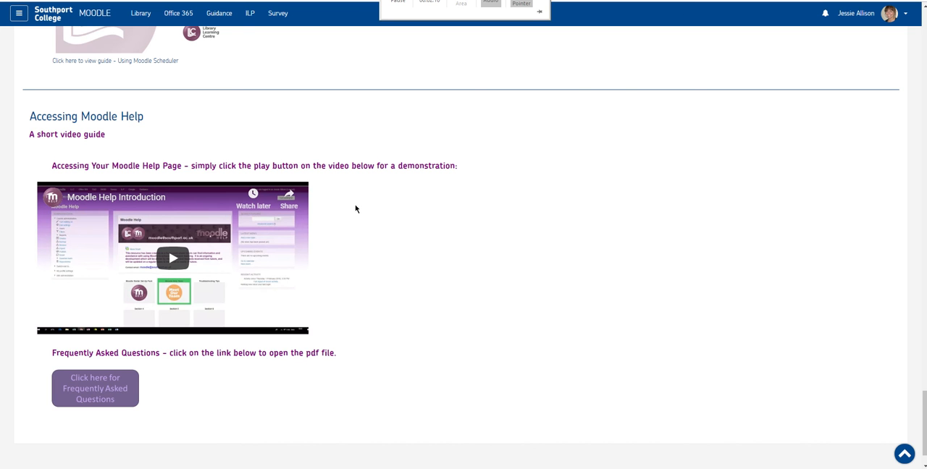
scroll("down", 3)
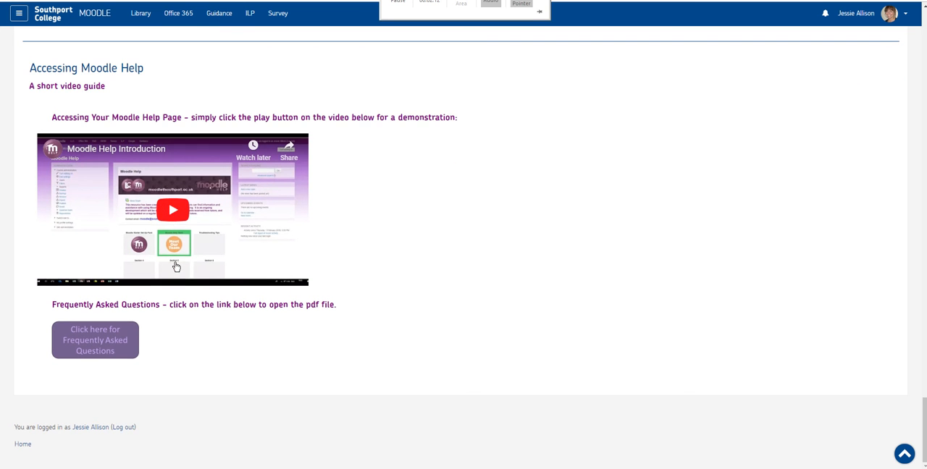
mouse_move(94, 346)
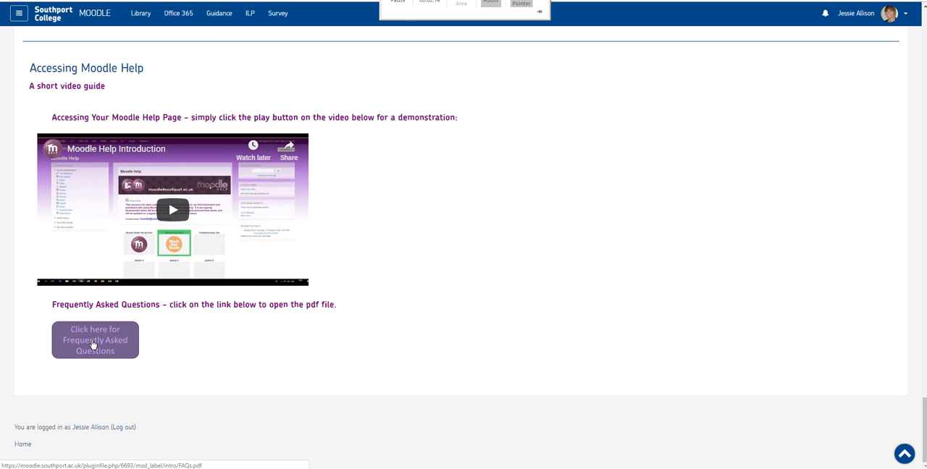
- Open the Frequently Asked Questions PDF and scroll down to its Permissions table of roles
left_click(95, 339)
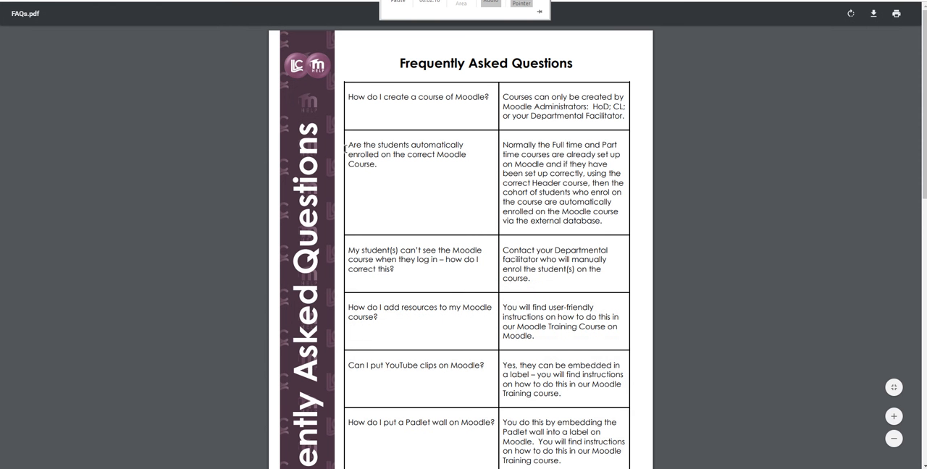
scroll("down", 3)
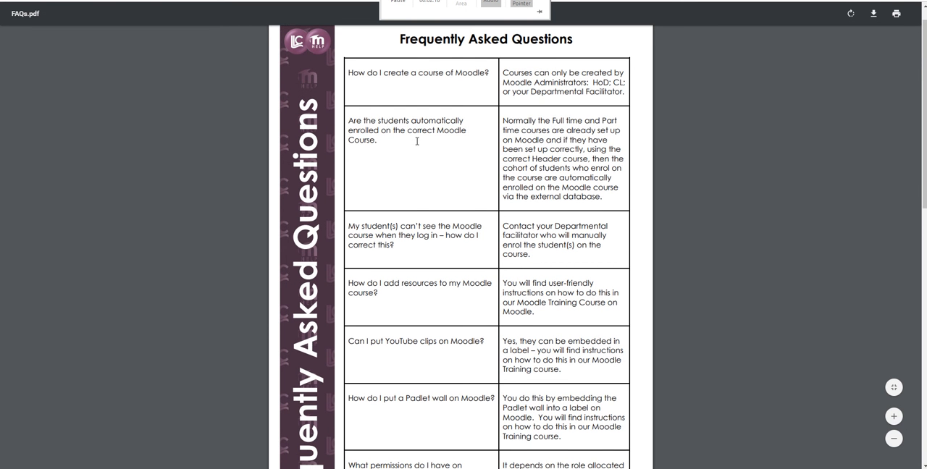
scroll("down", 3)
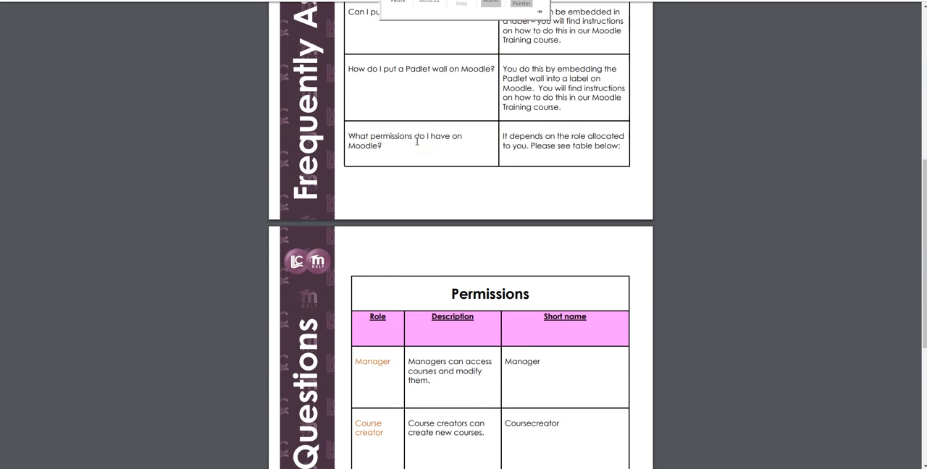
scroll("down", 3)
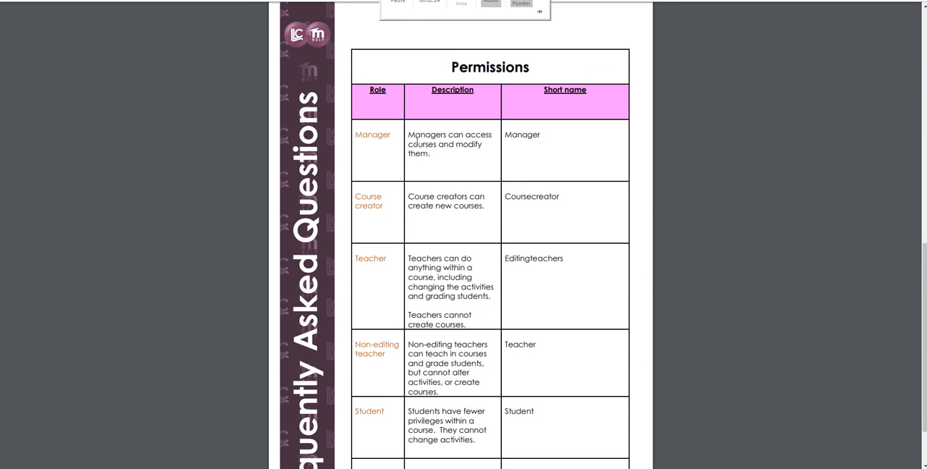
scroll("down", 3)
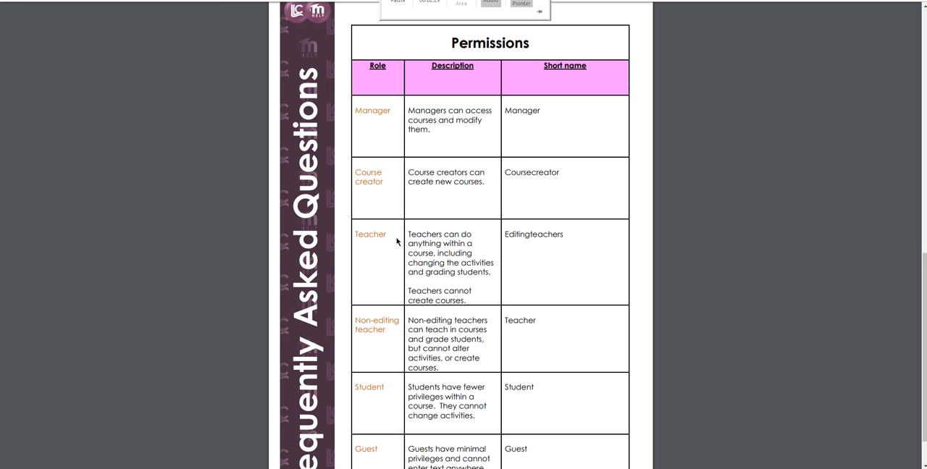
mouse_move(467, 253)
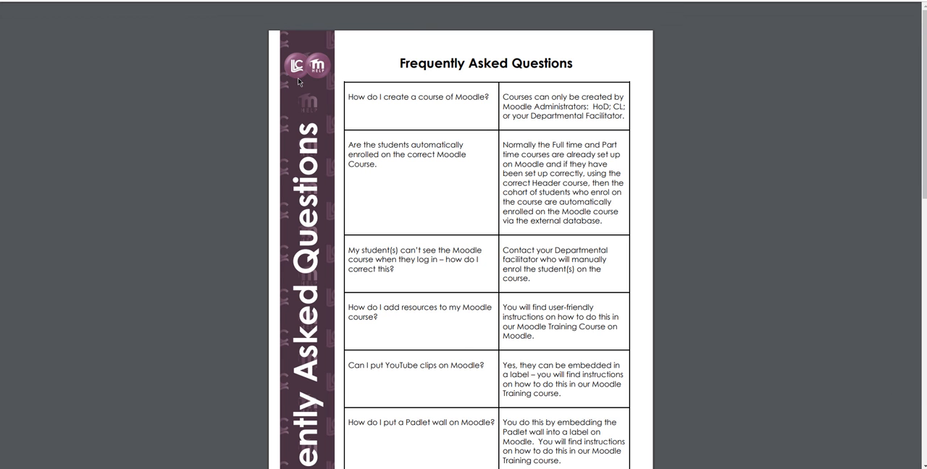
mouse_move(284, 60)
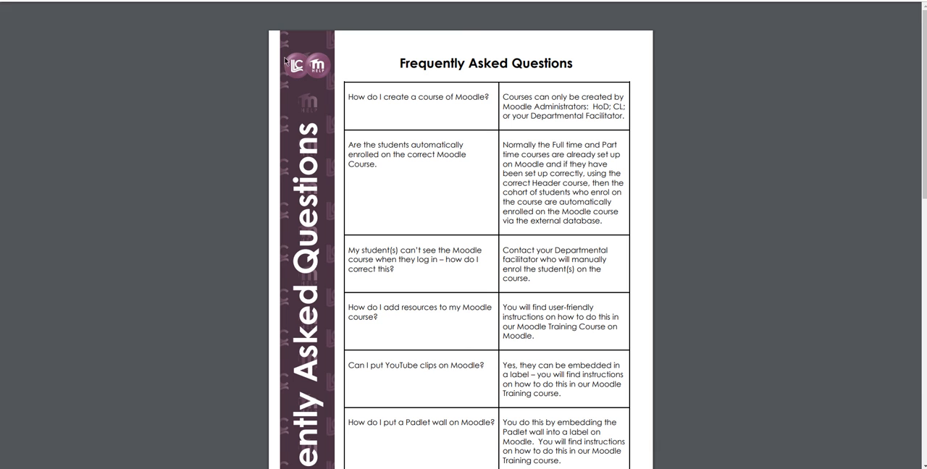